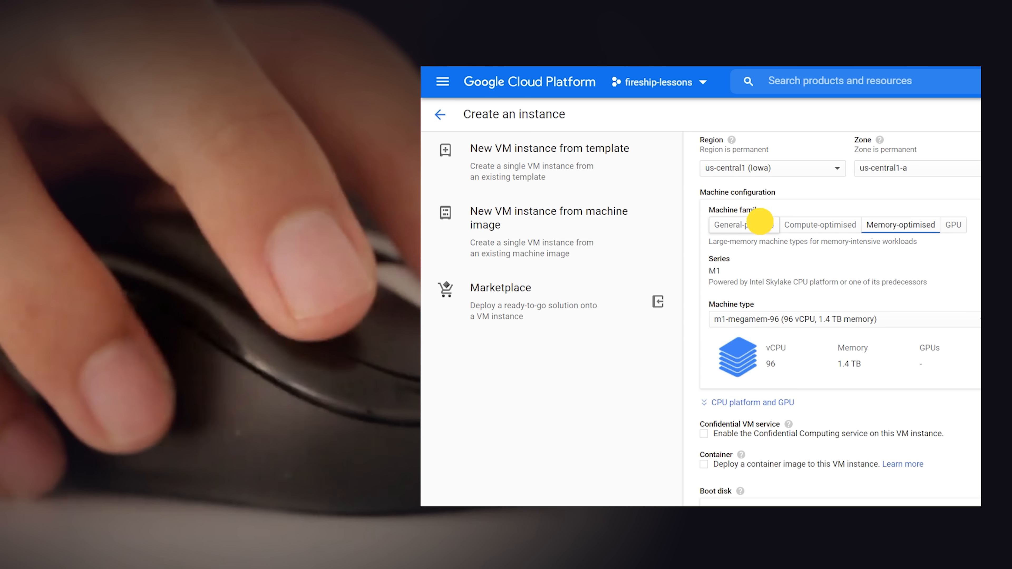
Step: Switch the instance's machine family to GPU, showing the A2 configuration with an NVIDIA Tesla A100
{"action": "left_click", "coordinate": [953, 225]}
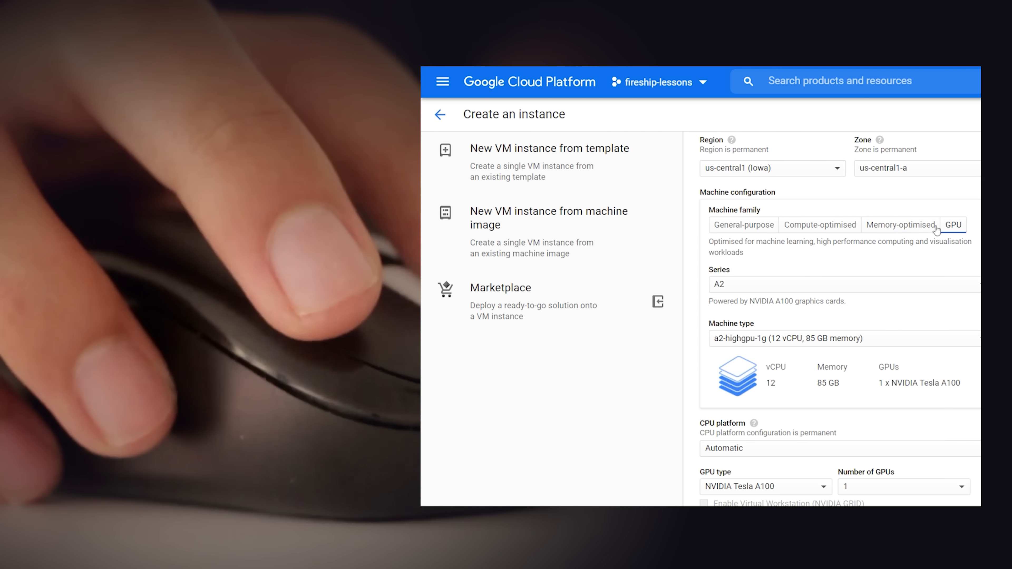
{"action": "left_click", "coordinate": [899, 224]}
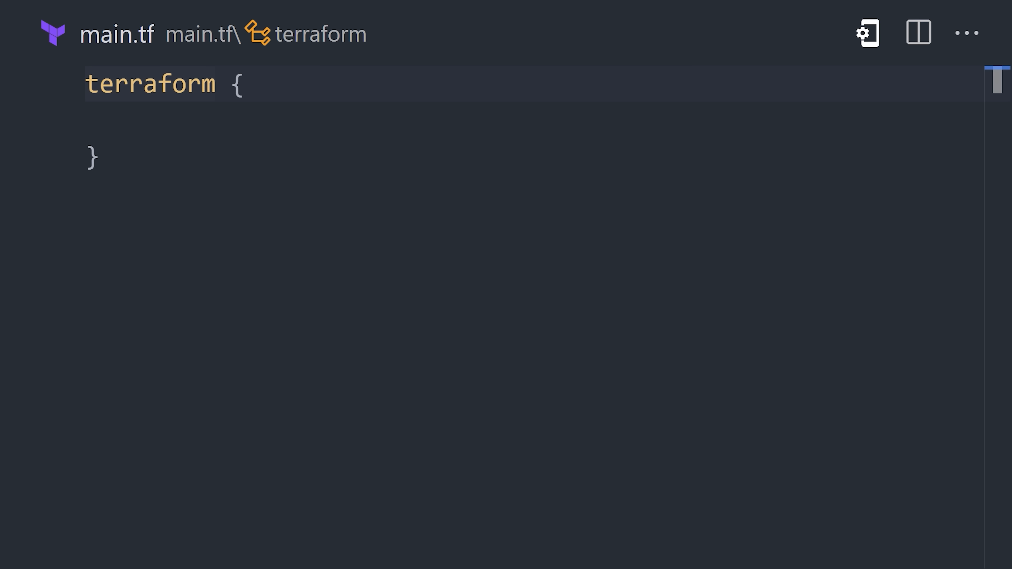
Step: Require the hashicorp/google provider at version 3.5.0 and add an empty provider "google" block
{"action": "type", "text": "required_providers {"}
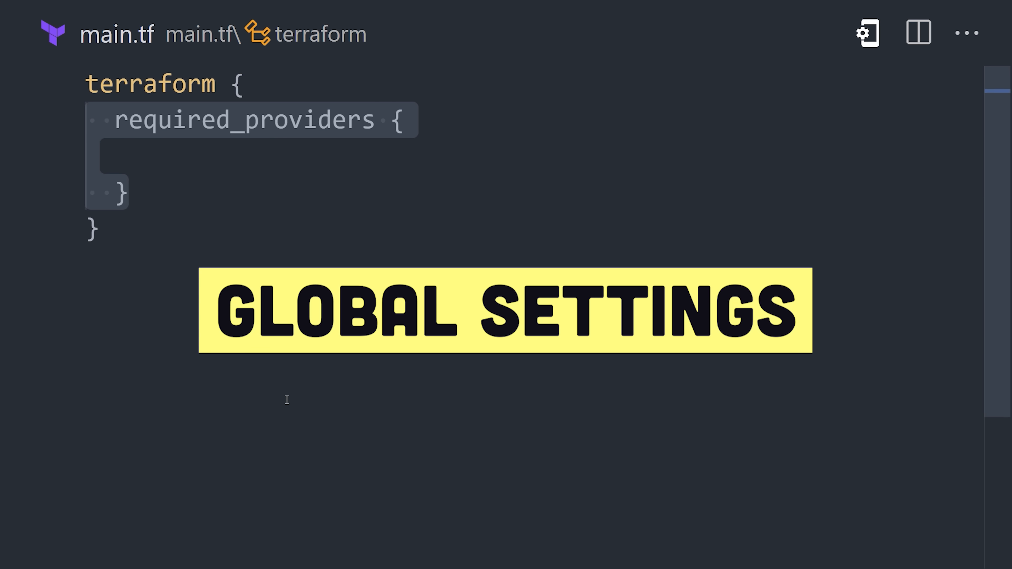
{"action": "type", "text": "google = {"}
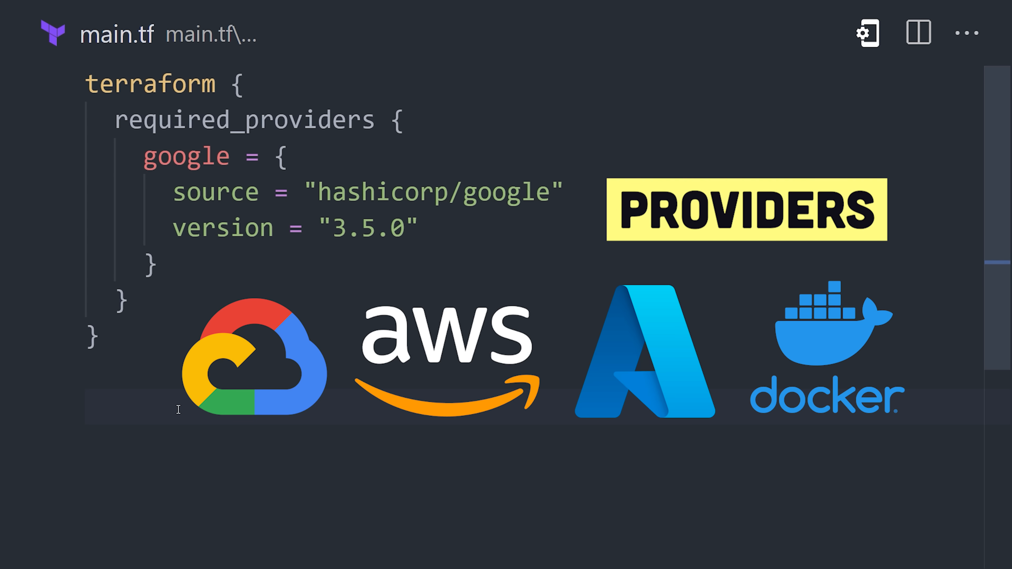
{"action": "type", "text": "provider \"google\" {"}
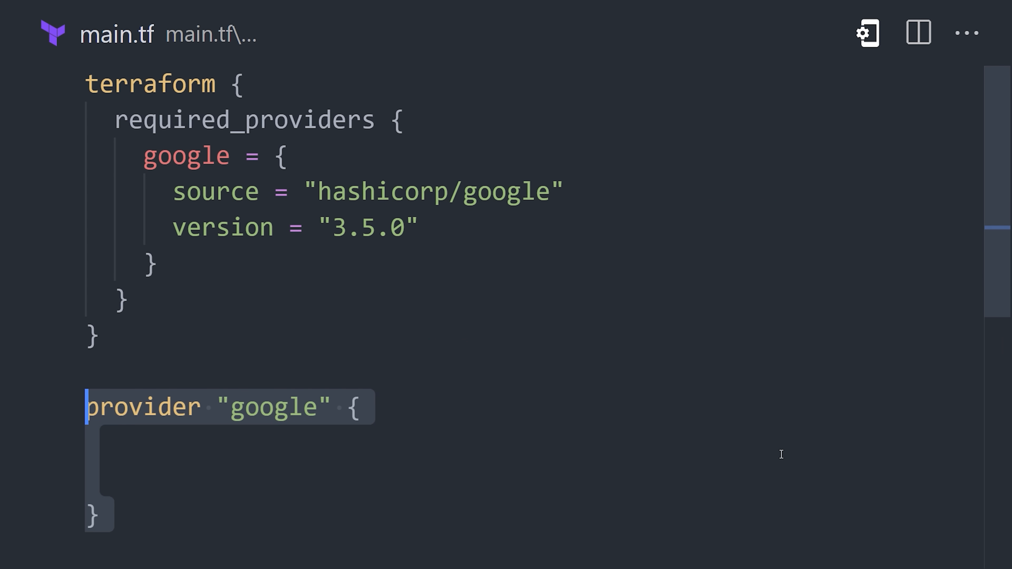
{"action": "scroll", "scroll_direction": "down", "scroll_amount": 3}
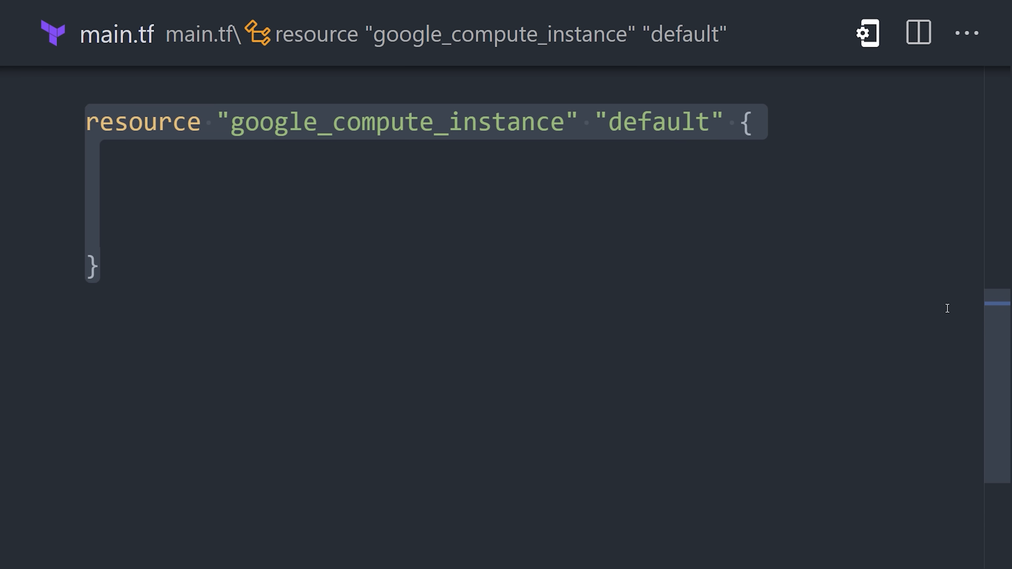
Step: Give the google_compute_instance "default" the name "Hi Mom!" and machine_type e2-medium
{"action": "double_click", "coordinate": [399, 134]}
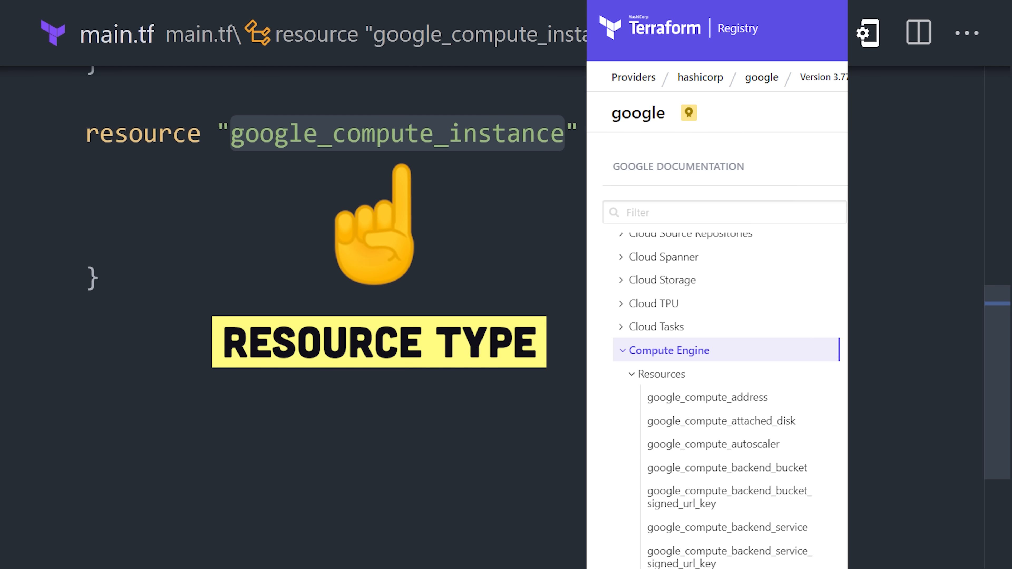
{"action": "type", "text": "default\" {"}
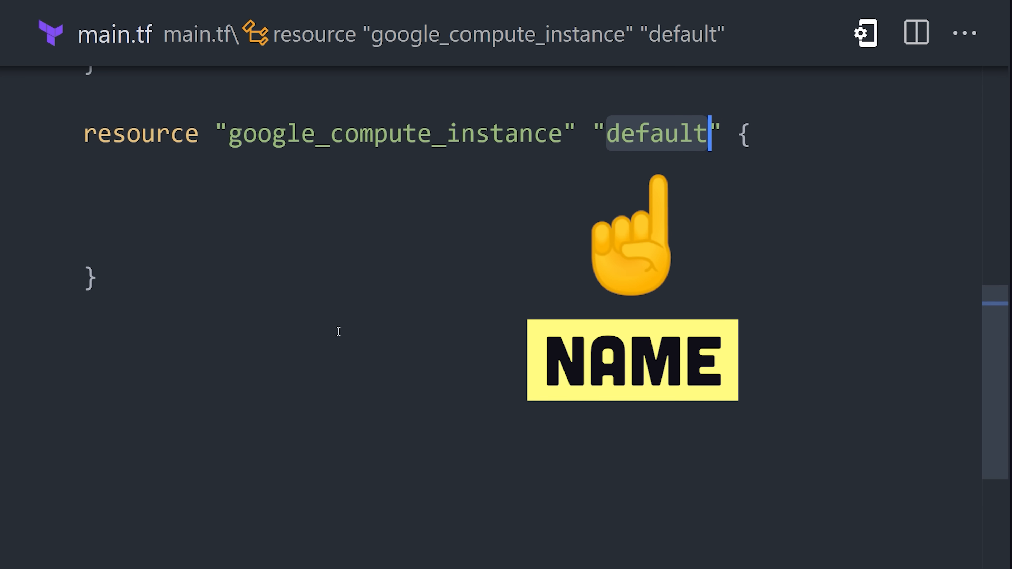
{"action": "type", "text": "name = \"Hi Mom!\""}
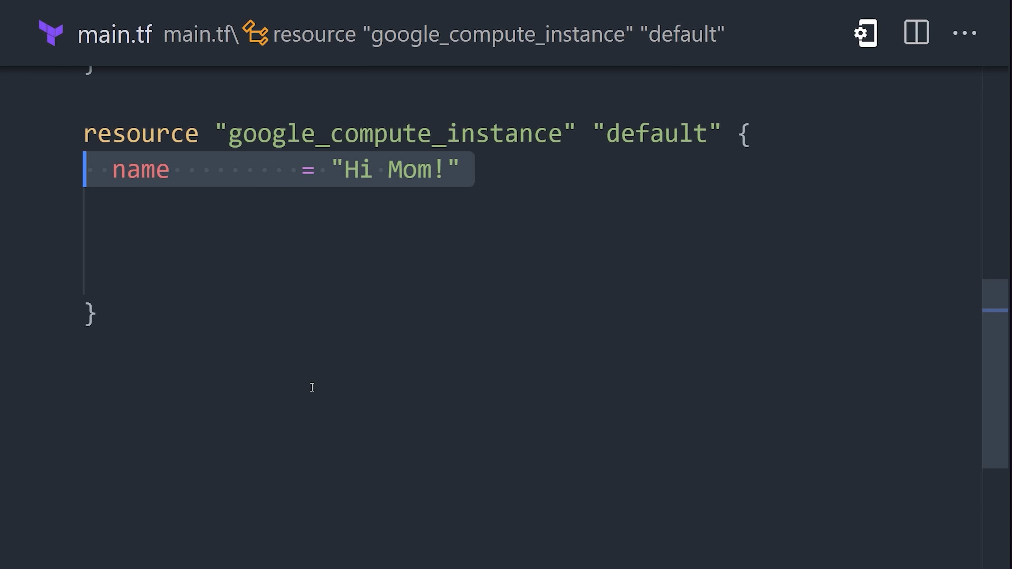
{"action": "type", "text": "machine_type = \"e2-medium\""}
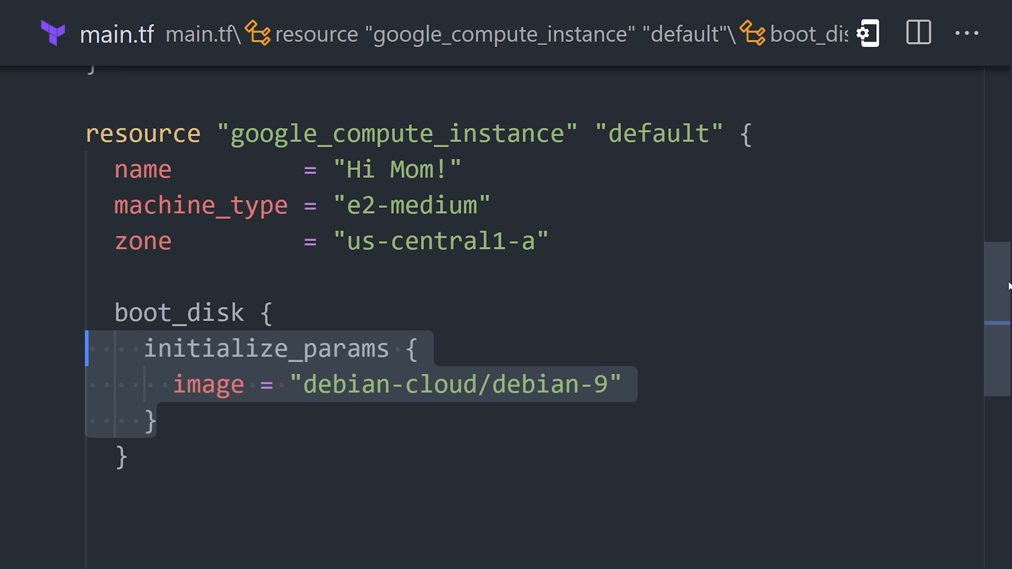
{"action": "scroll", "scroll_direction": "down", "scroll_amount": 3}
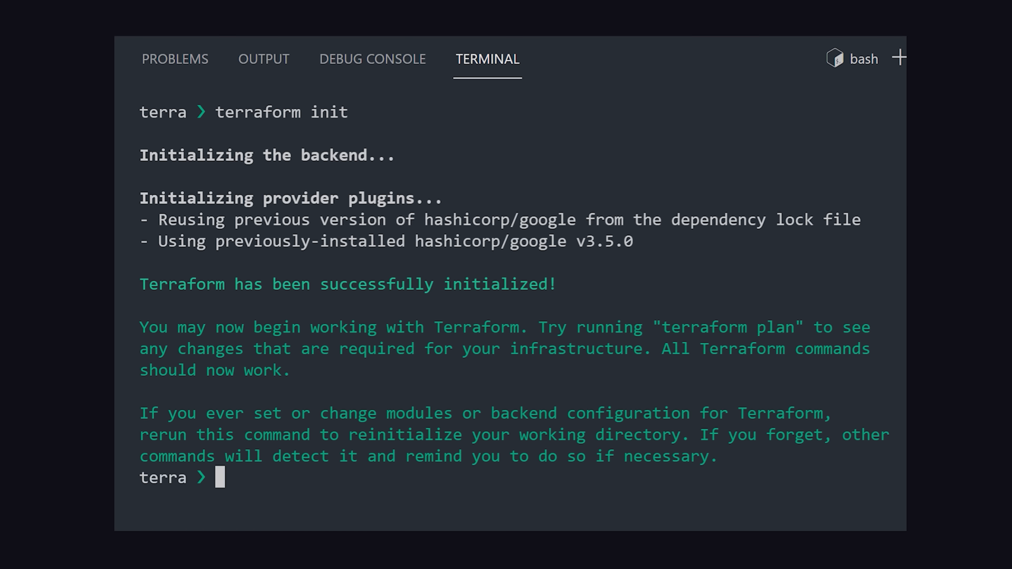
Step: Run terraform apply to create the instance and scroll through the execution plan output
{"action": "type", "text": "terraform apply"}
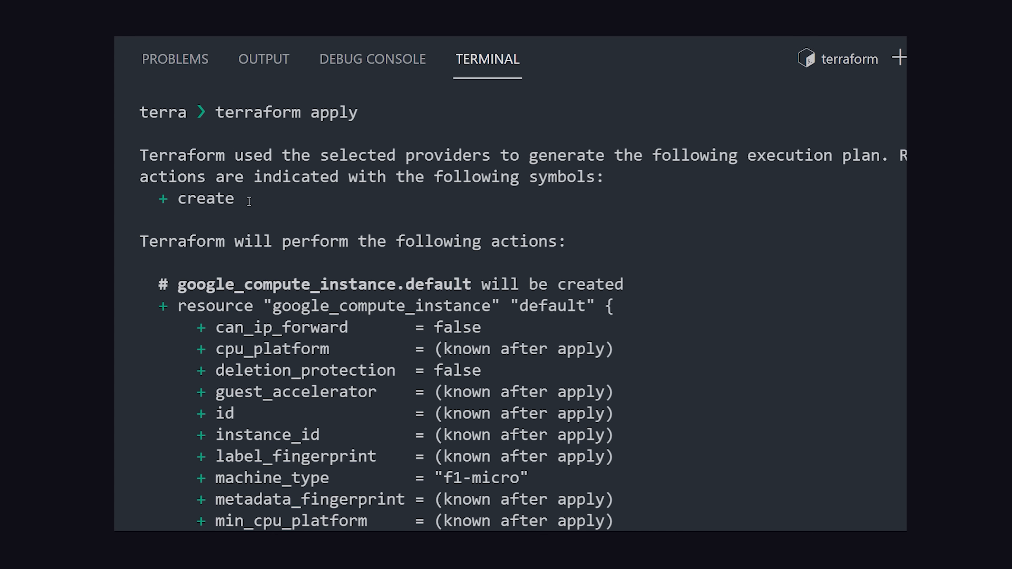
{"action": "scroll", "scroll_direction": "down", "scroll_amount": 3}
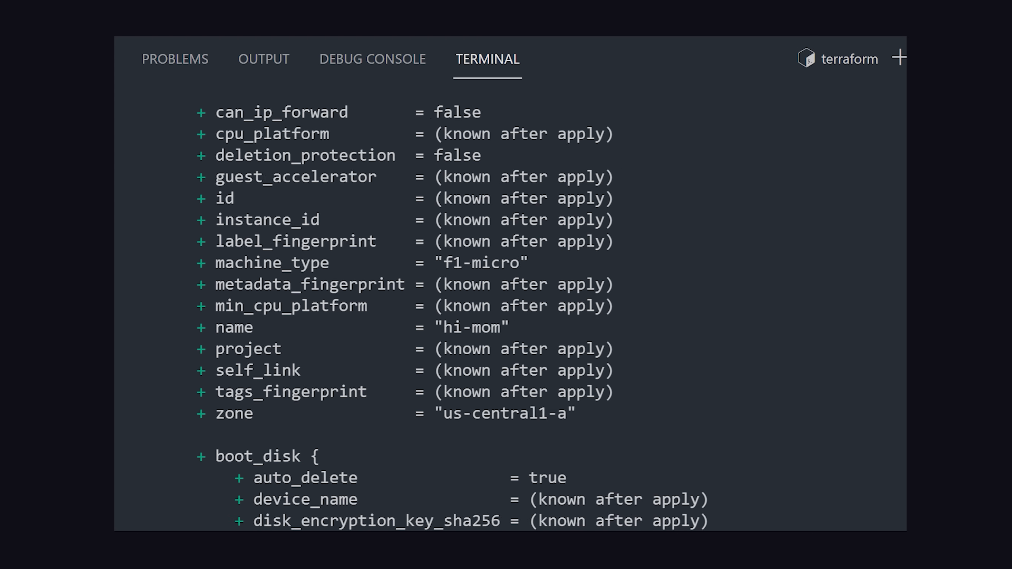
{"action": "scroll", "scroll_direction": "down", "scroll_amount": 3}
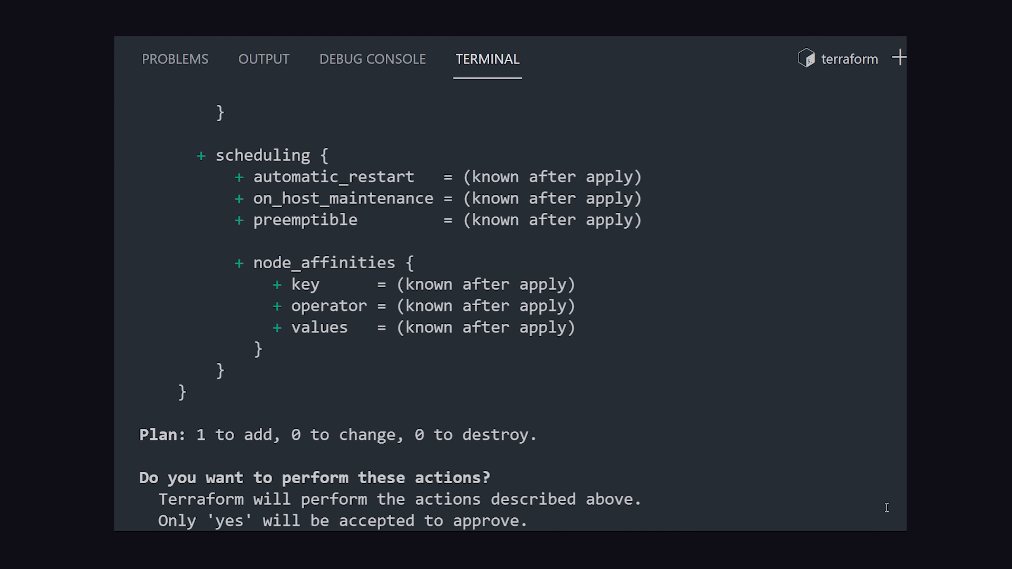
{"action": "type", "text": "terraform sho"}
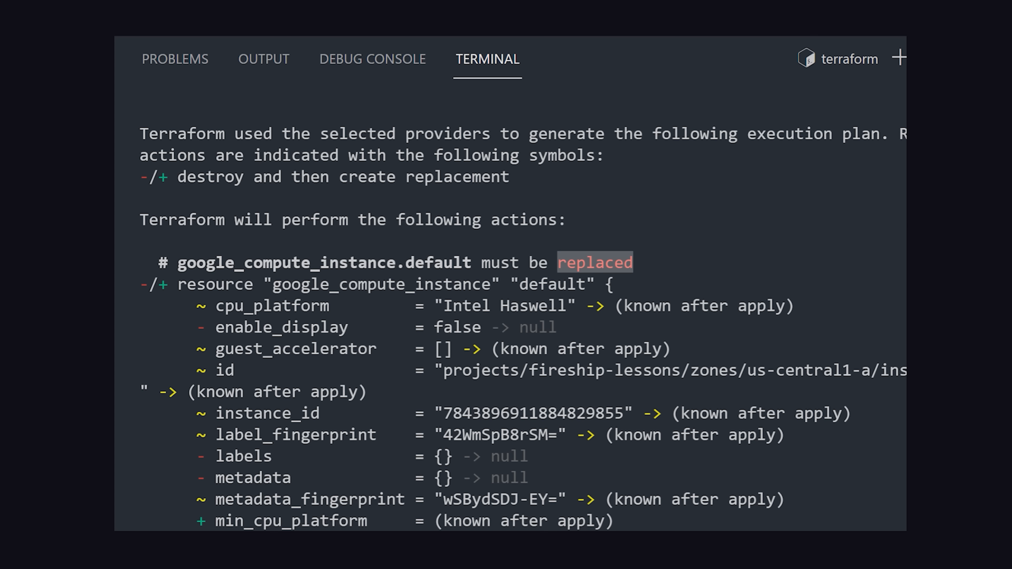
Step: Run terraform destroy, producing a plan to destroy one resource awaiting confirmation
{"action": "type", "text": "terraform destroy"}
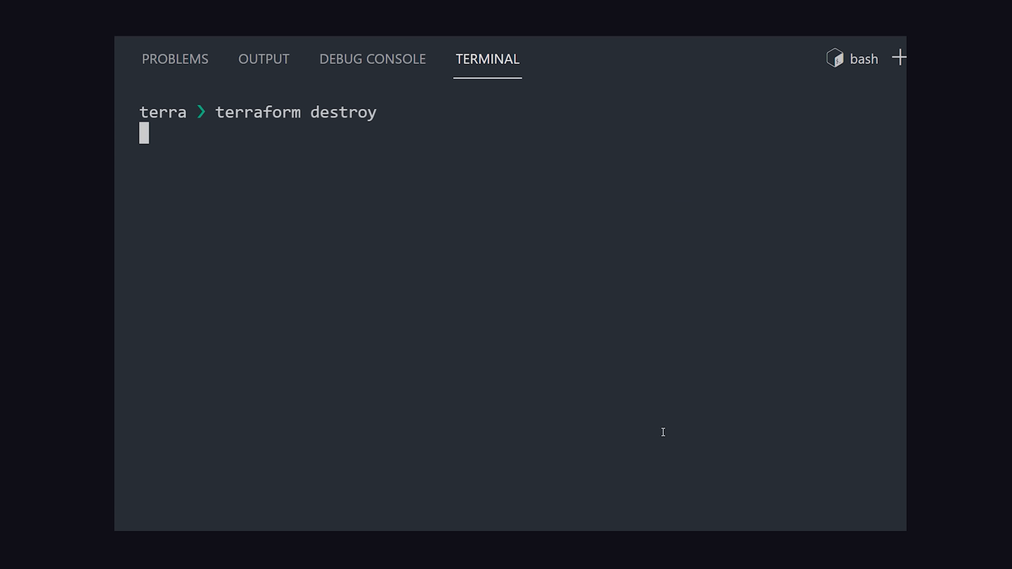
{"action": "key", "text": "Enter"}
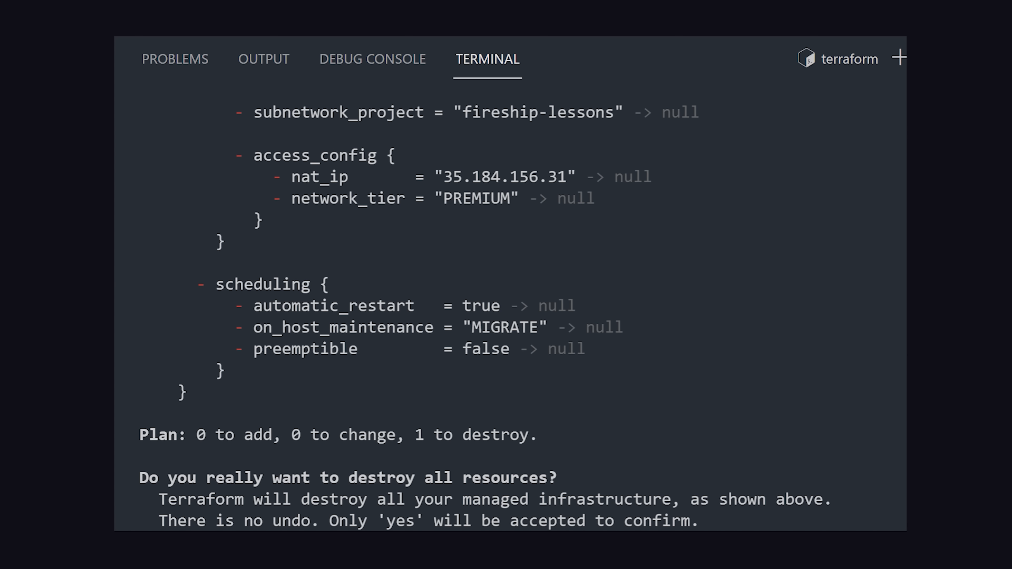